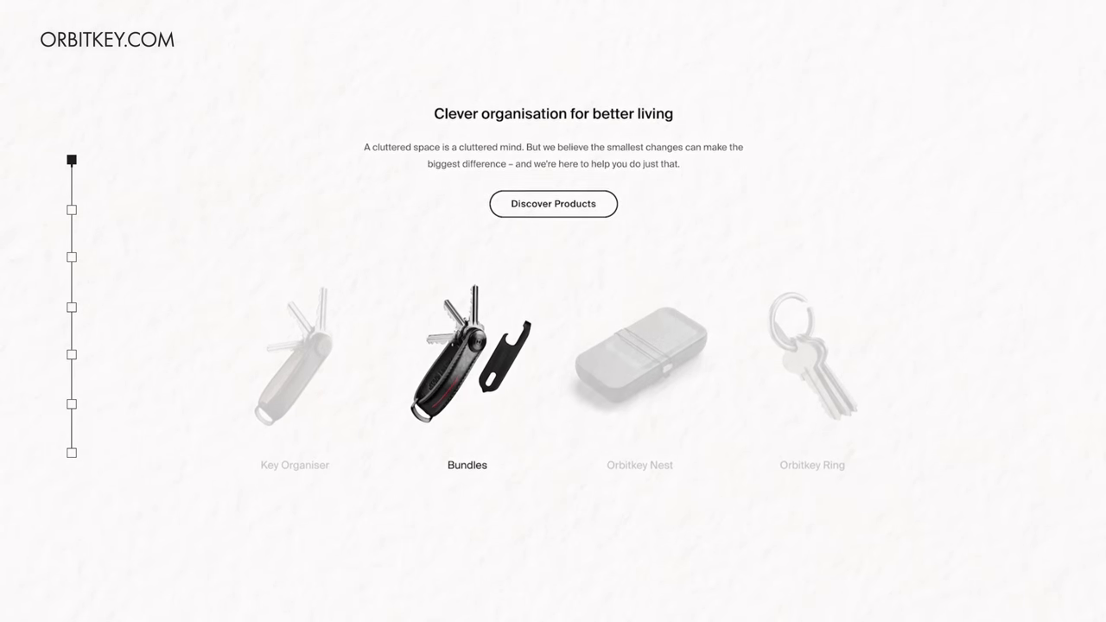
pyautogui.click(639, 363)
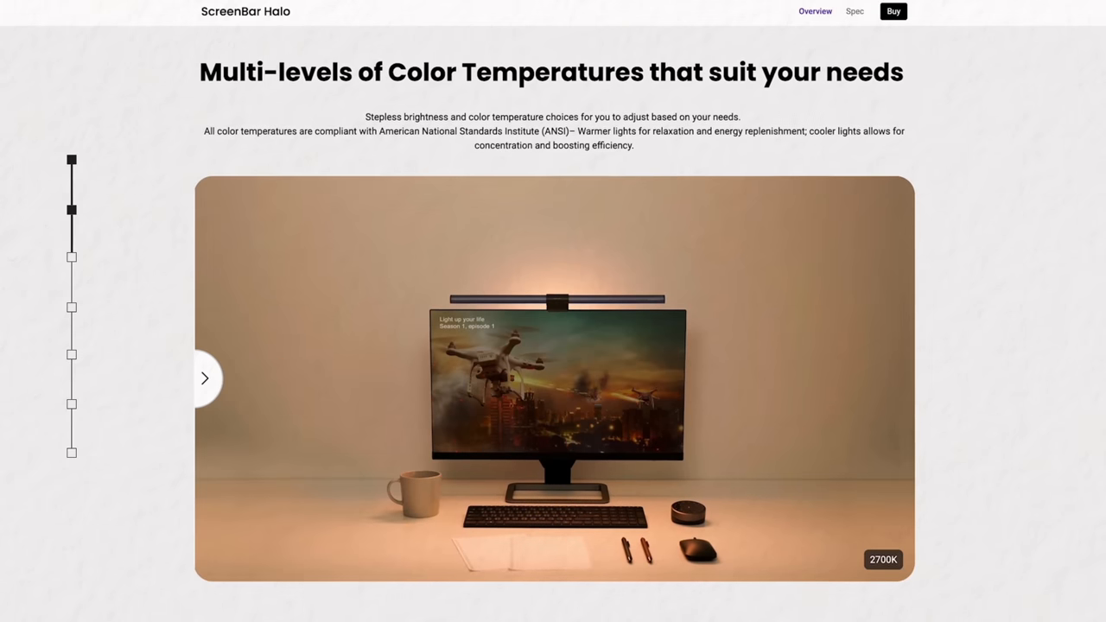
pyautogui.click(205, 379)
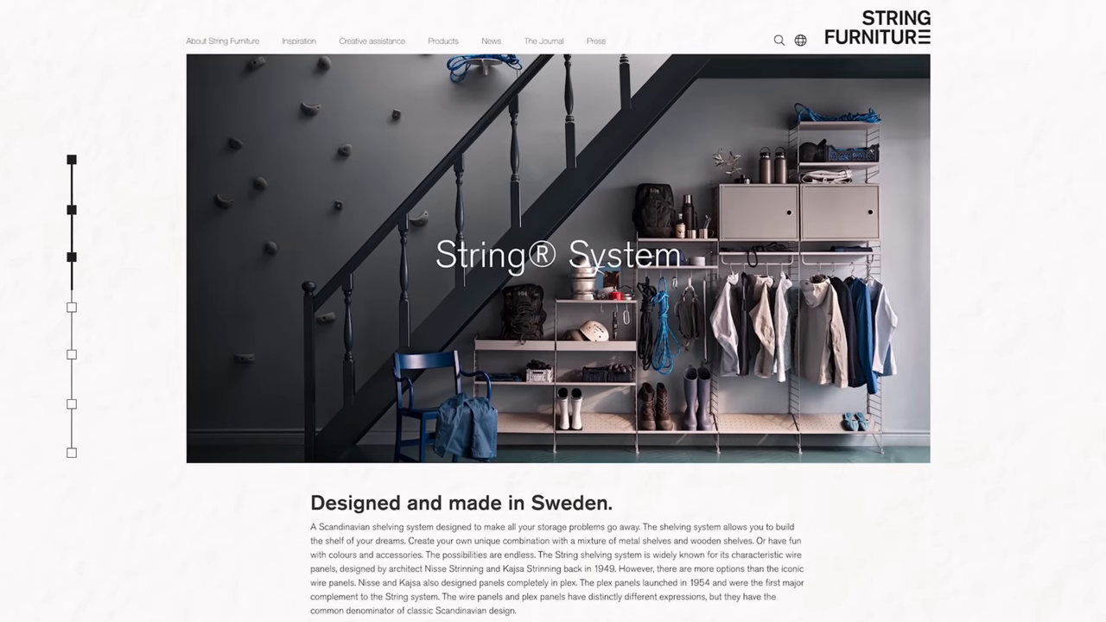
pyautogui.scroll(-3)
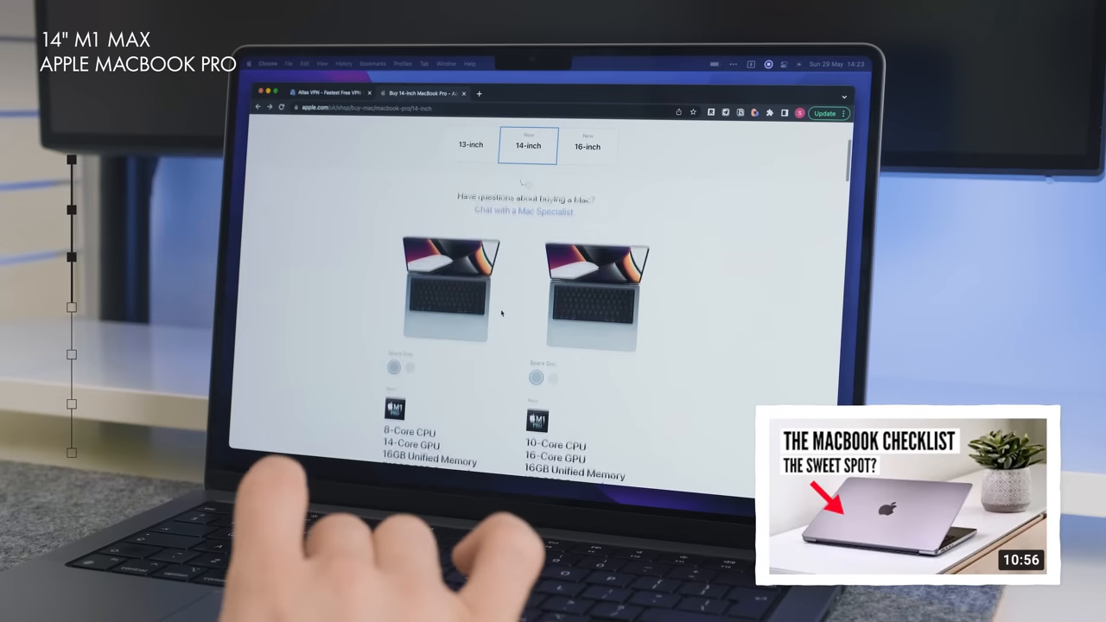
pyautogui.scroll(-3)
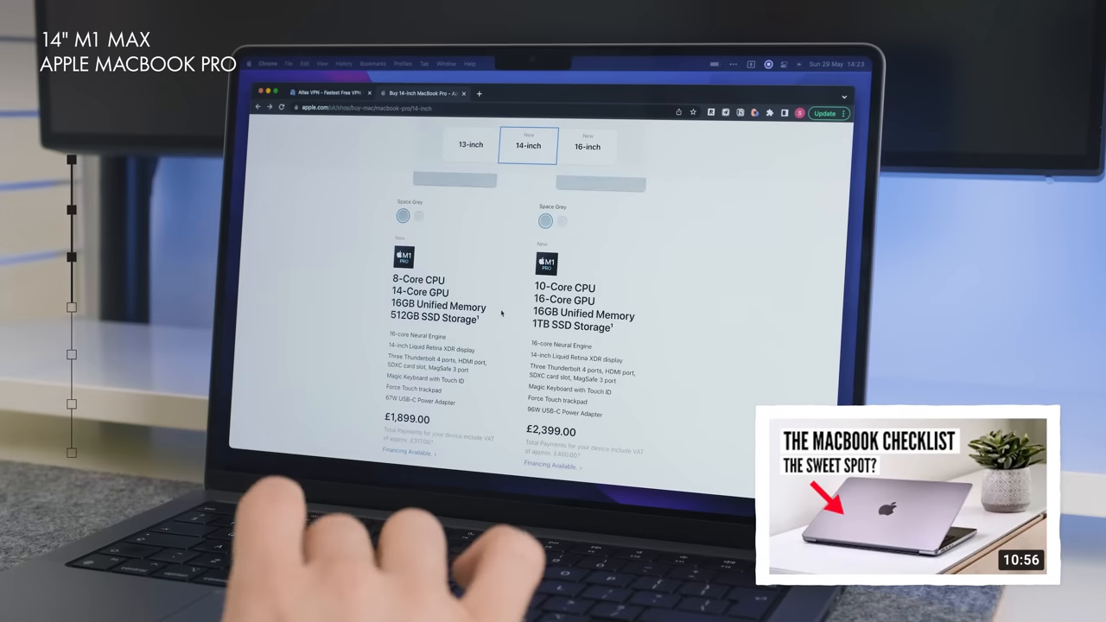